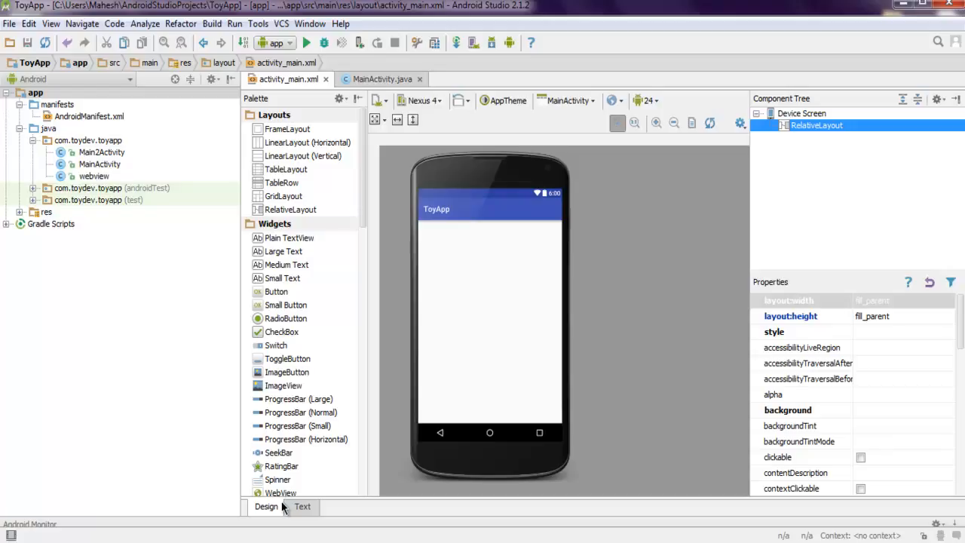
mouse_move(10, 24)
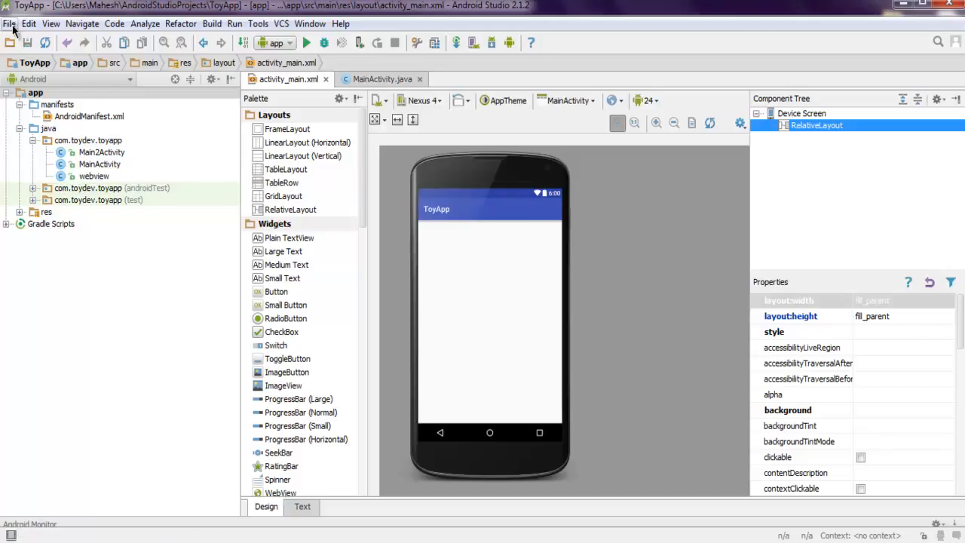
Step: Insert a Button element into the activity_main layout XML
click(10, 23)
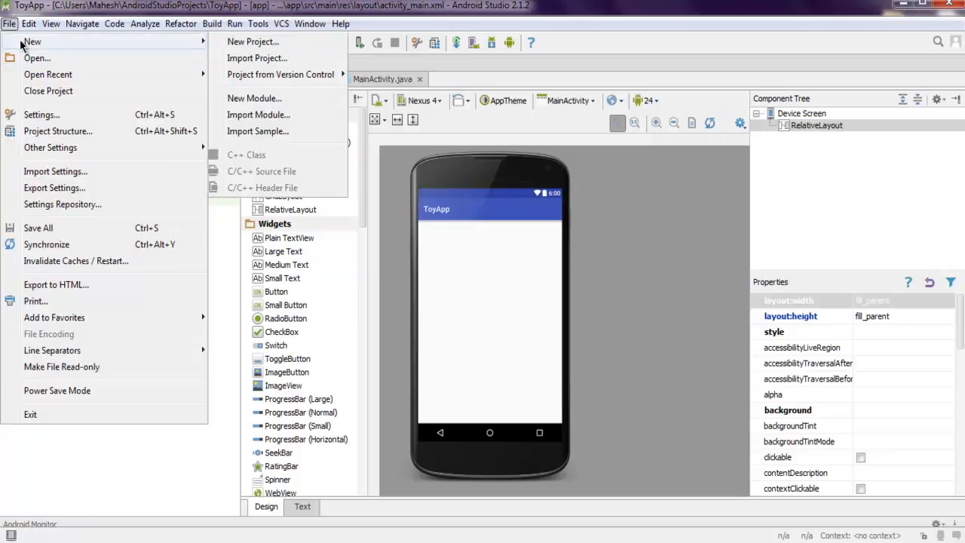
mouse_move(677, 217)
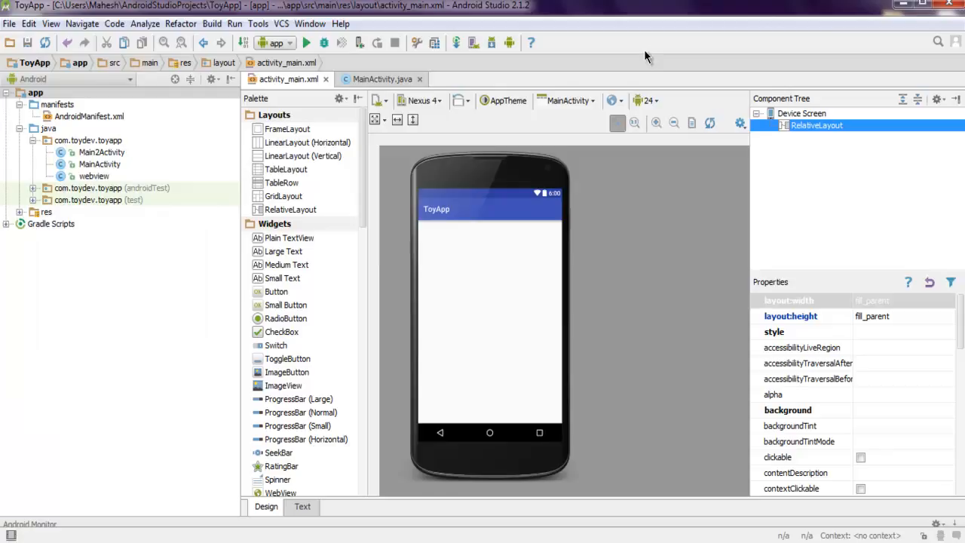
mouse_move(503, 248)
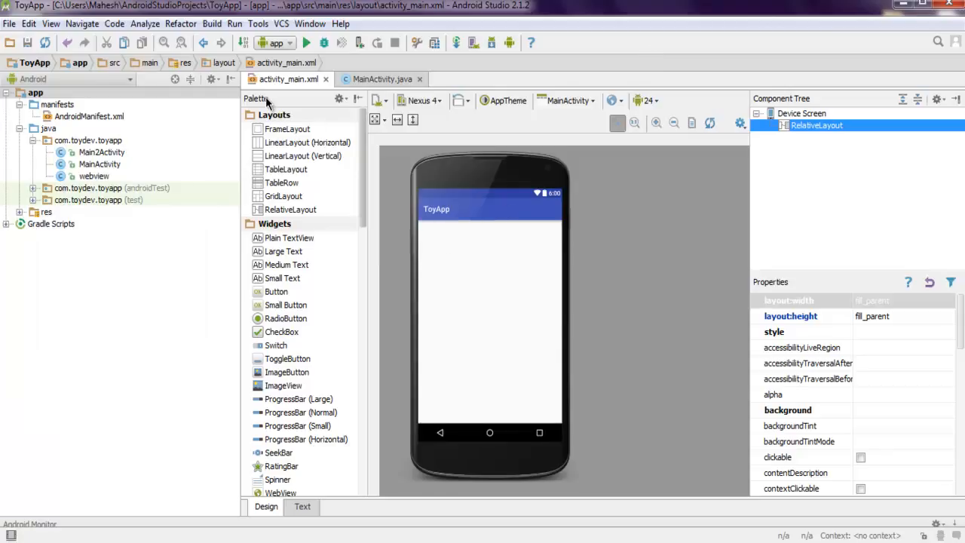
mouse_move(381, 242)
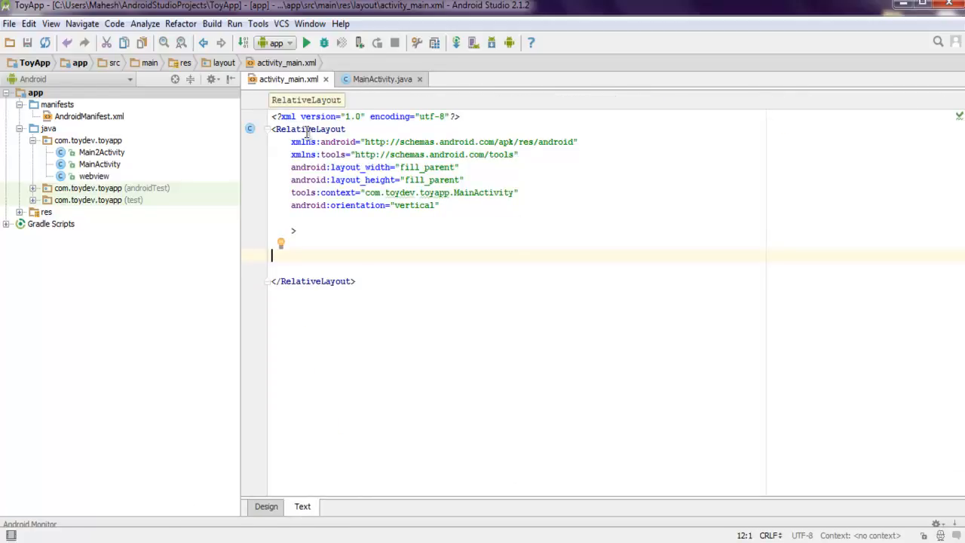
mouse_move(419, 246)
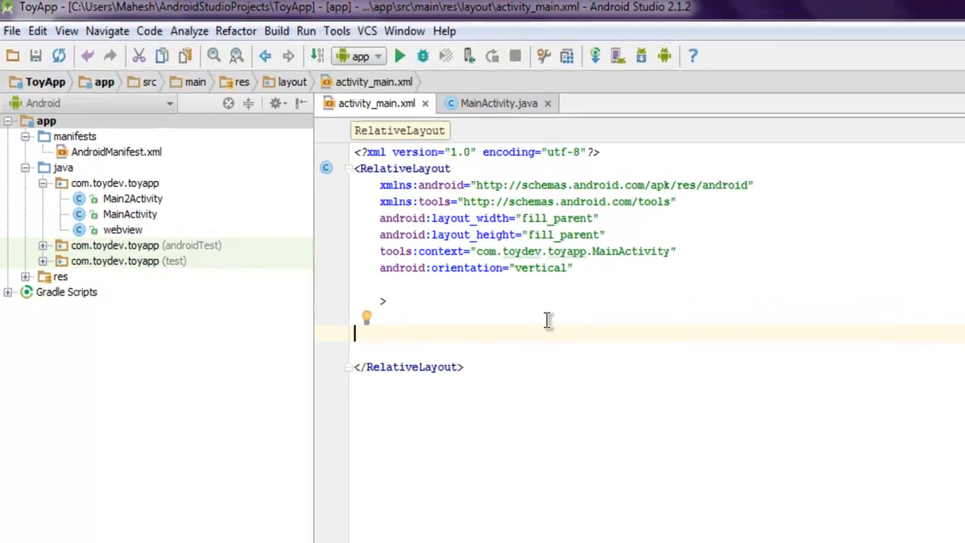
text(<)
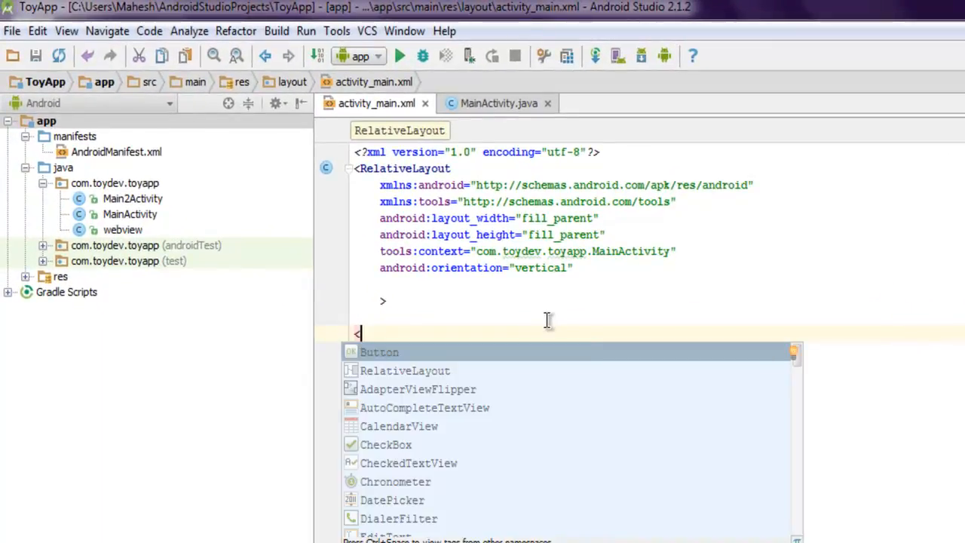
click(379, 352)
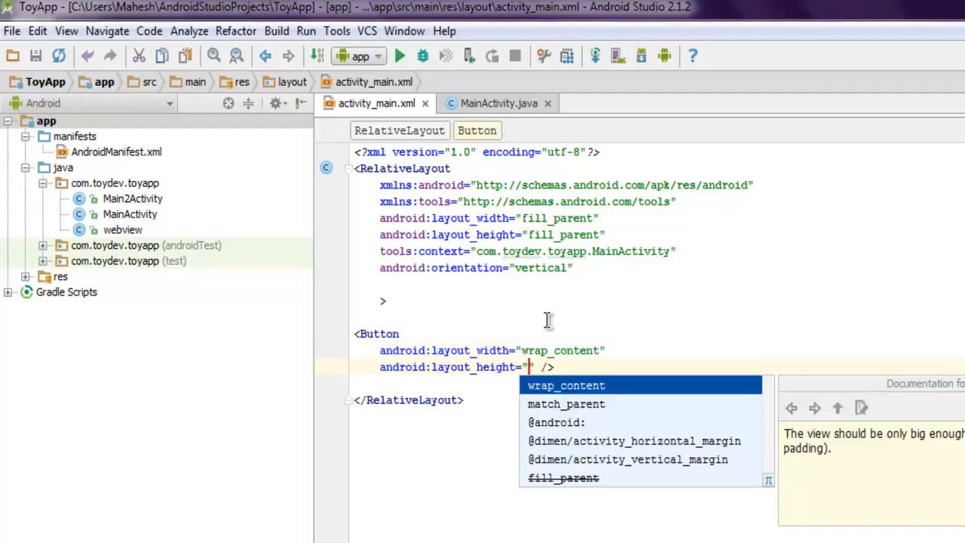
Step: Give the Button wrap_content width and height and layout_centerHorizontal set to true
click(566, 386)
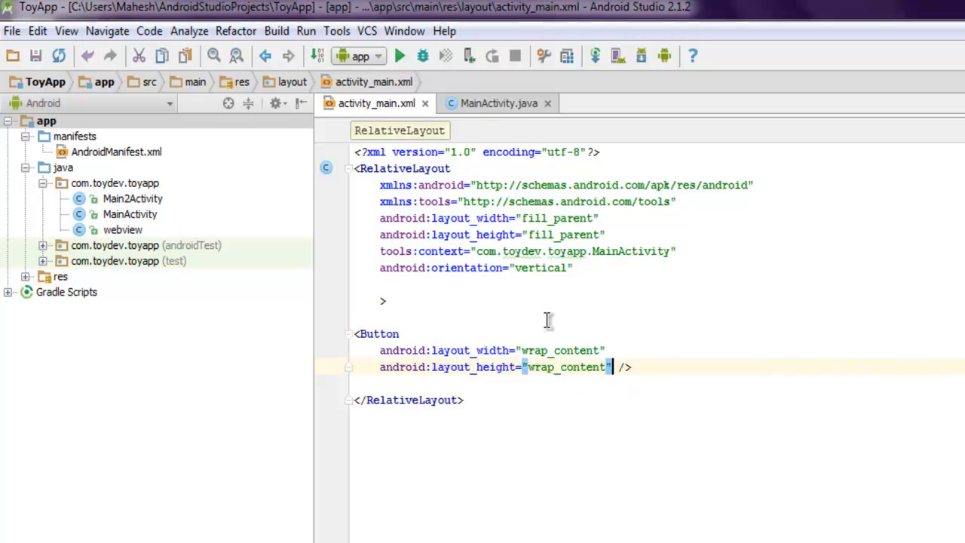
text(andr/>)
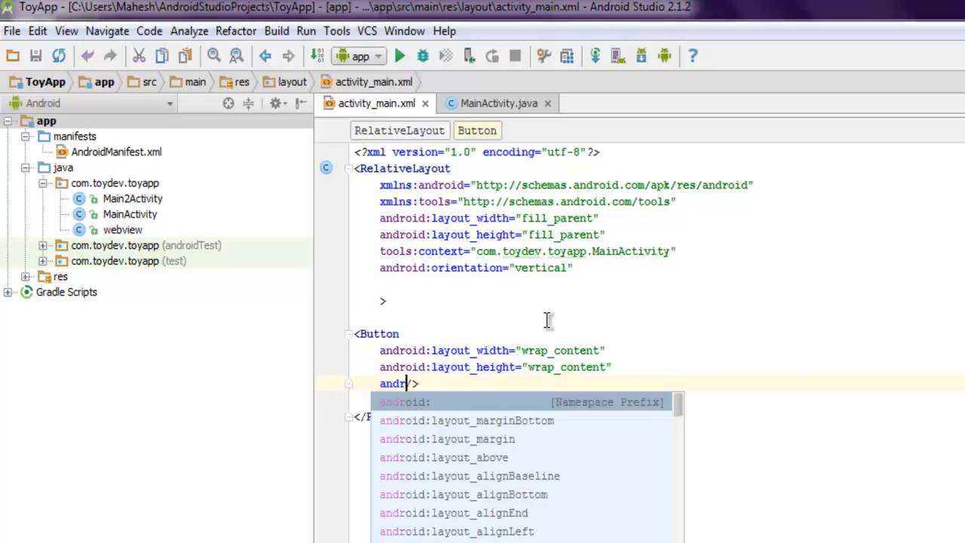
text(oid:)
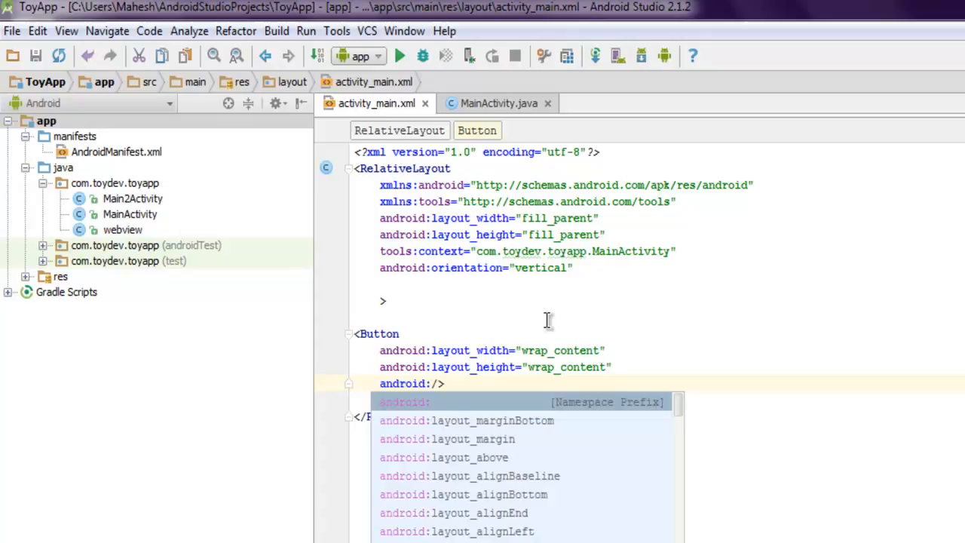
mouse_move(679, 453)
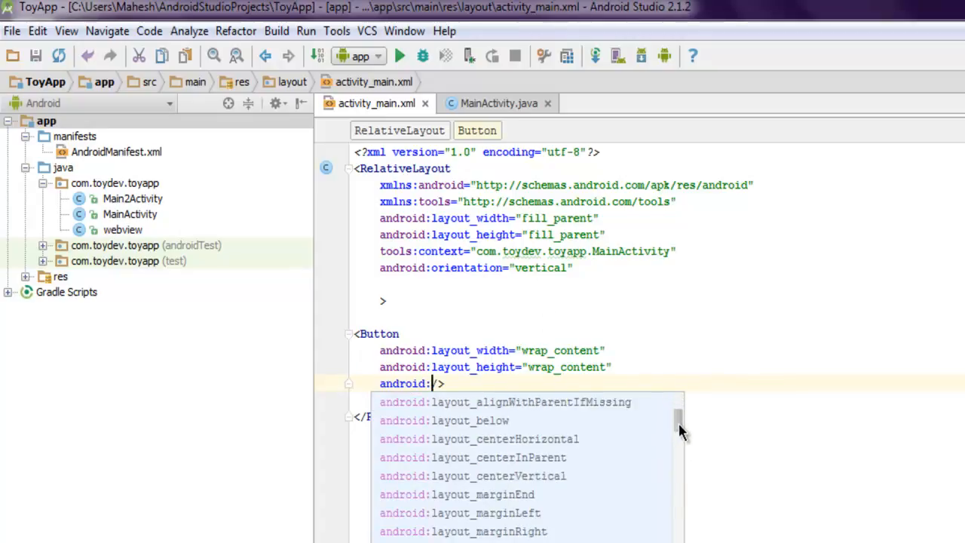
mouse_move(536, 445)
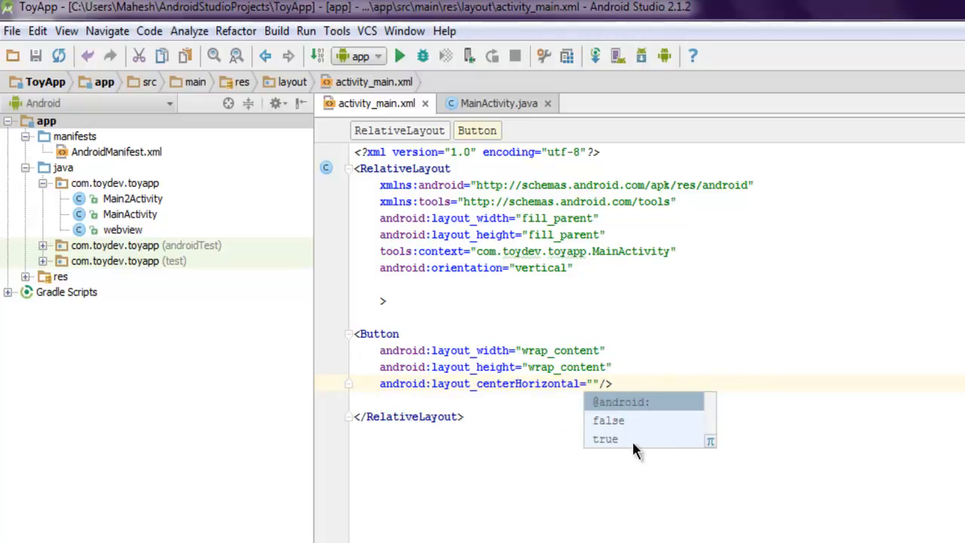
click(606, 439)
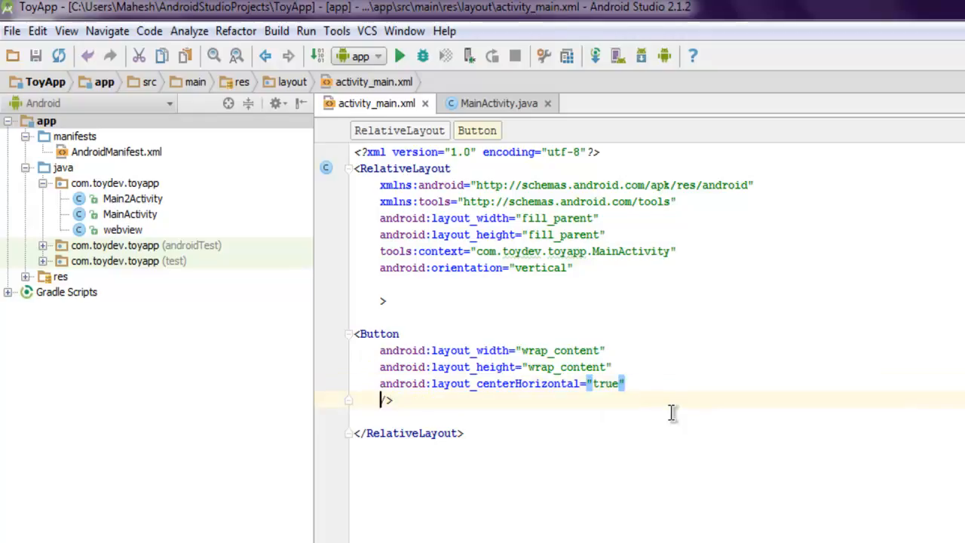
text(and)
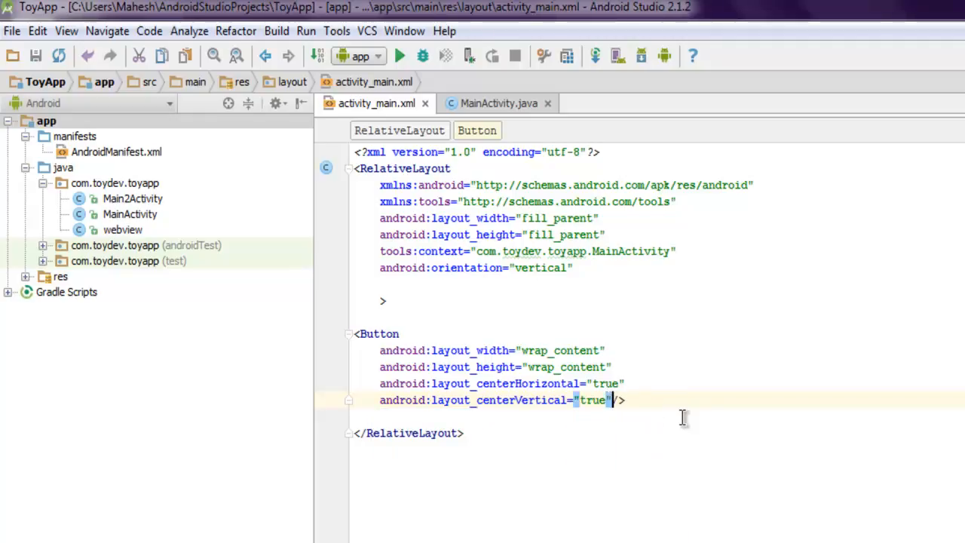
Step: Add layout_centerVertical="true" and the id @+id/button1 to the Button
text(android:id=""/>)
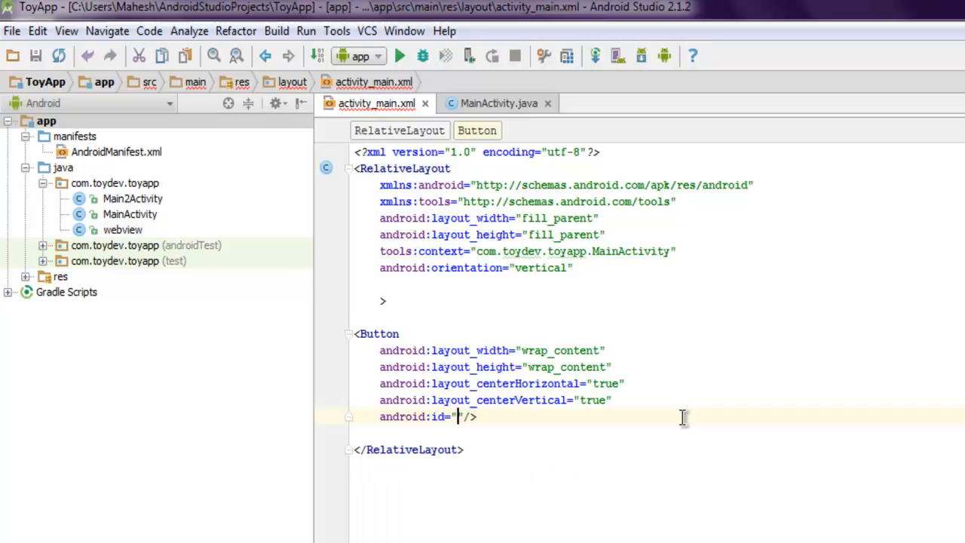
text(@)
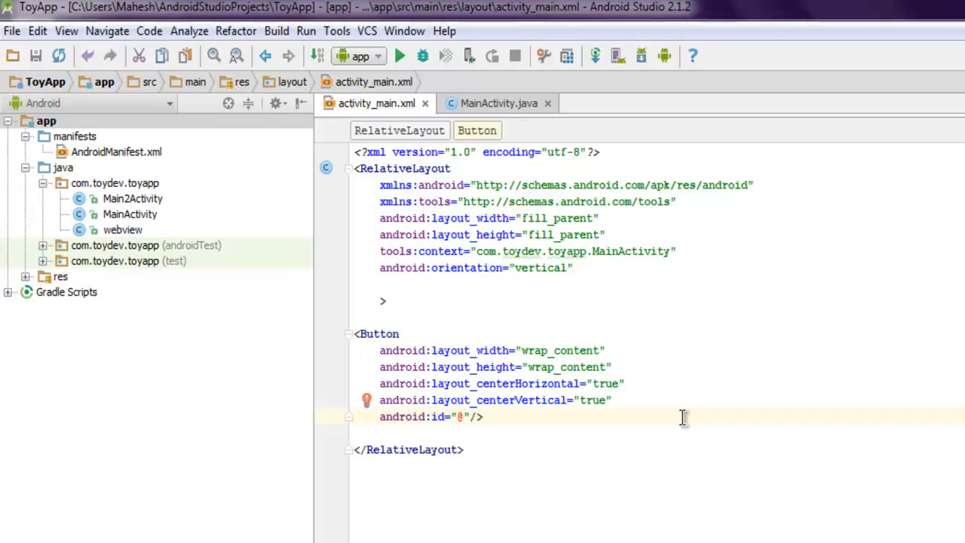
text(+i)
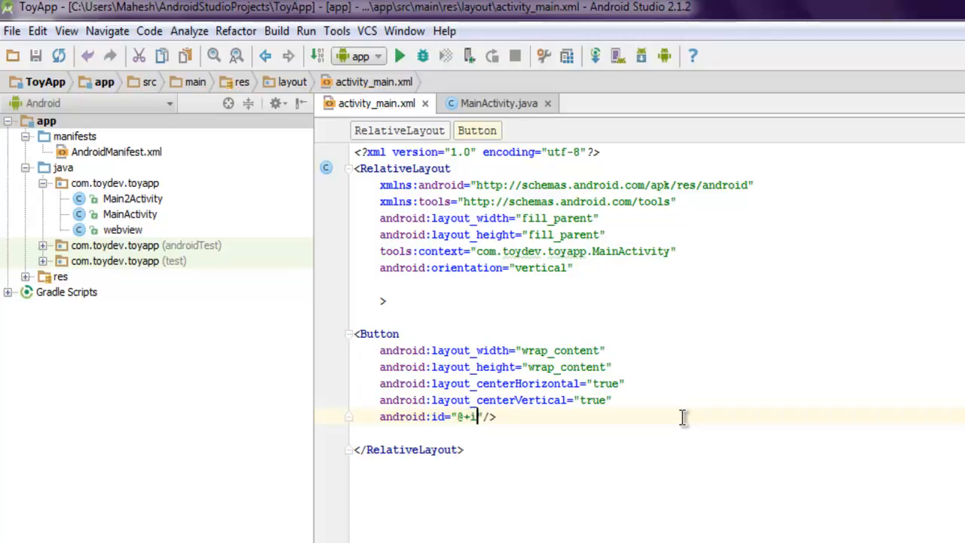
text(d/)
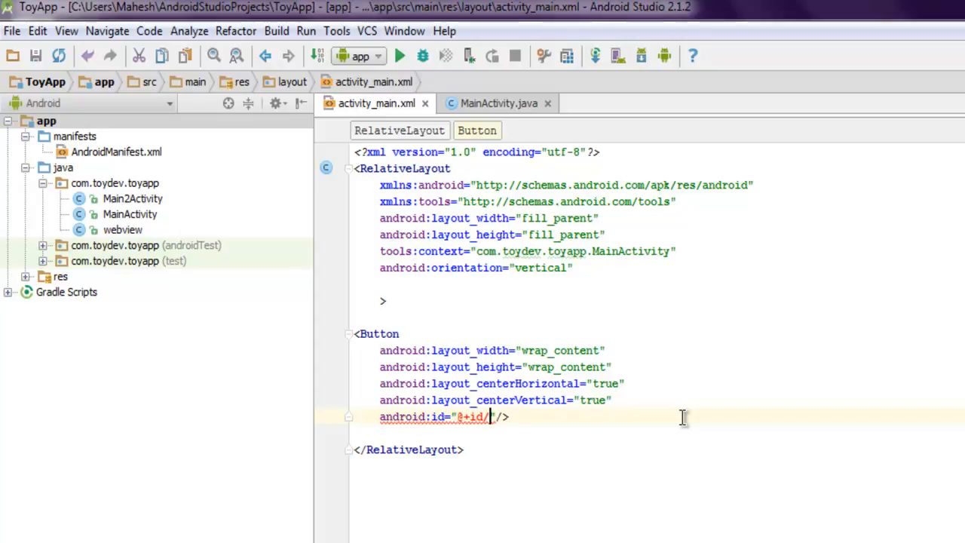
text(button1)
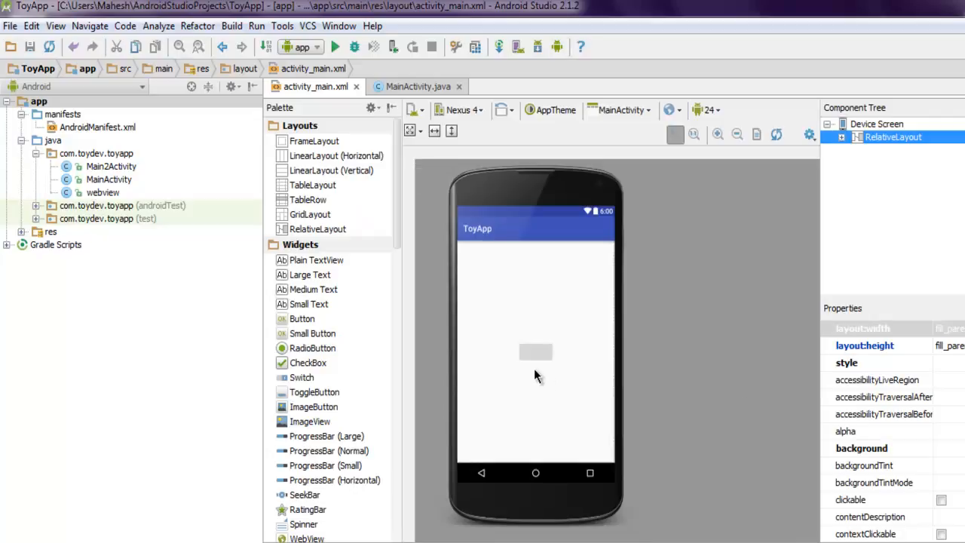
mouse_move(736, 377)
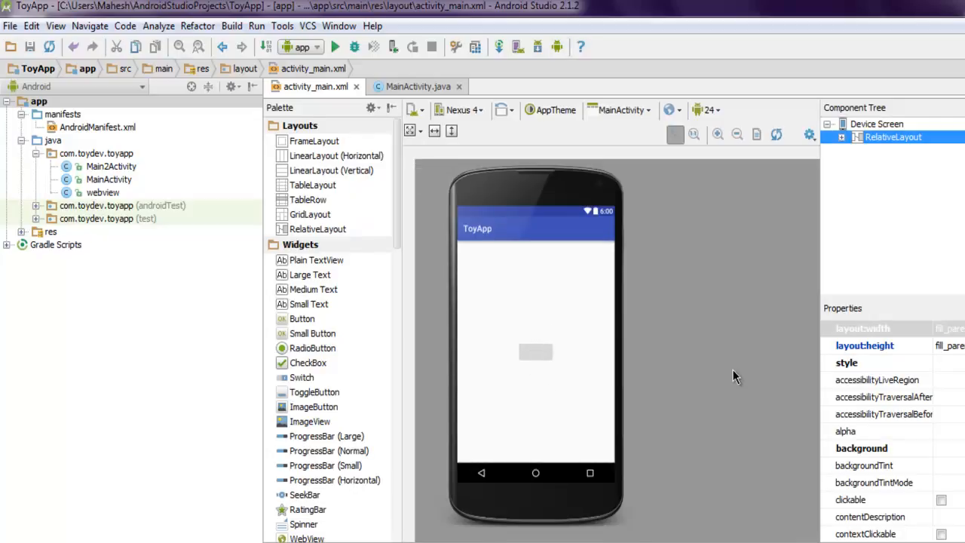
Step: Zoom the phone preview in twice to inspect the centred blank button
click(718, 135)
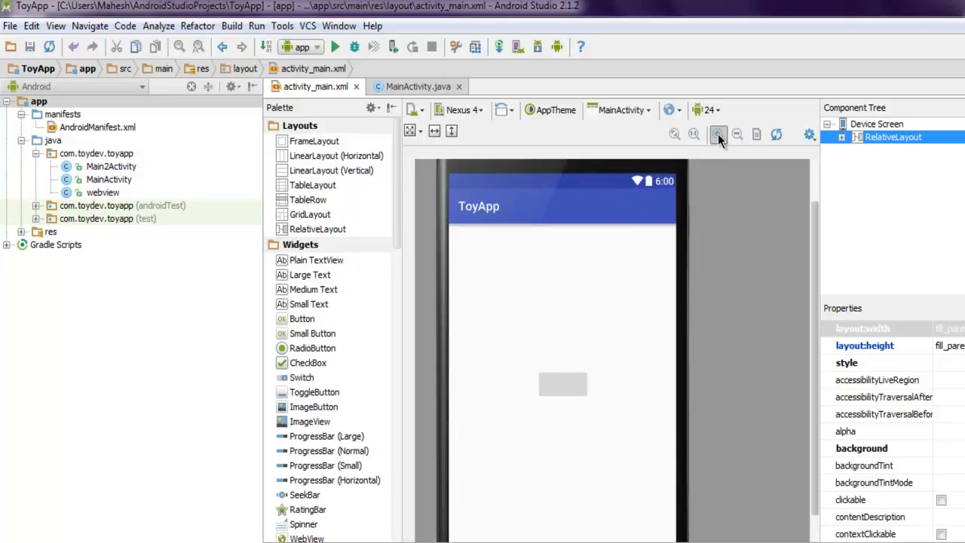
click(718, 134)
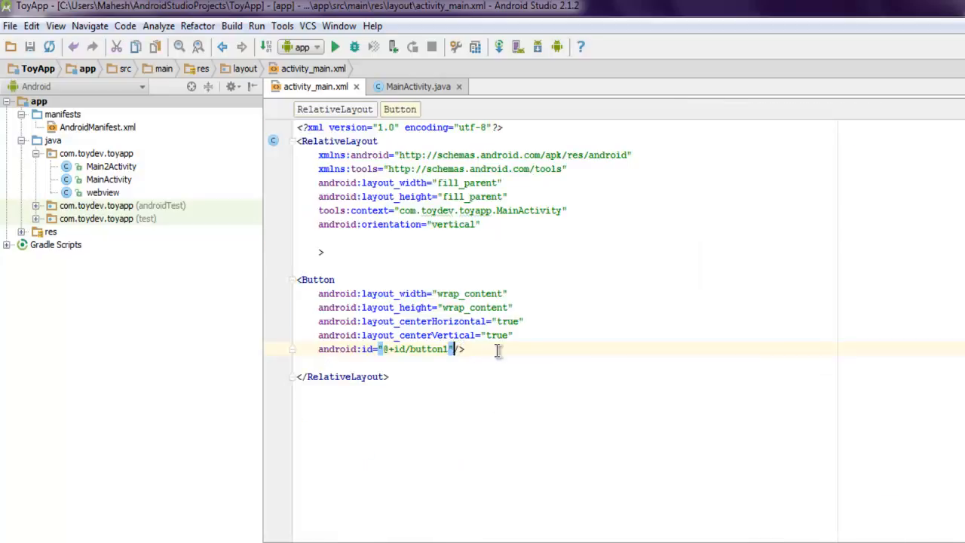
Step: Add android:text="Center Button" to the Button using autocomplete
text(android/>)
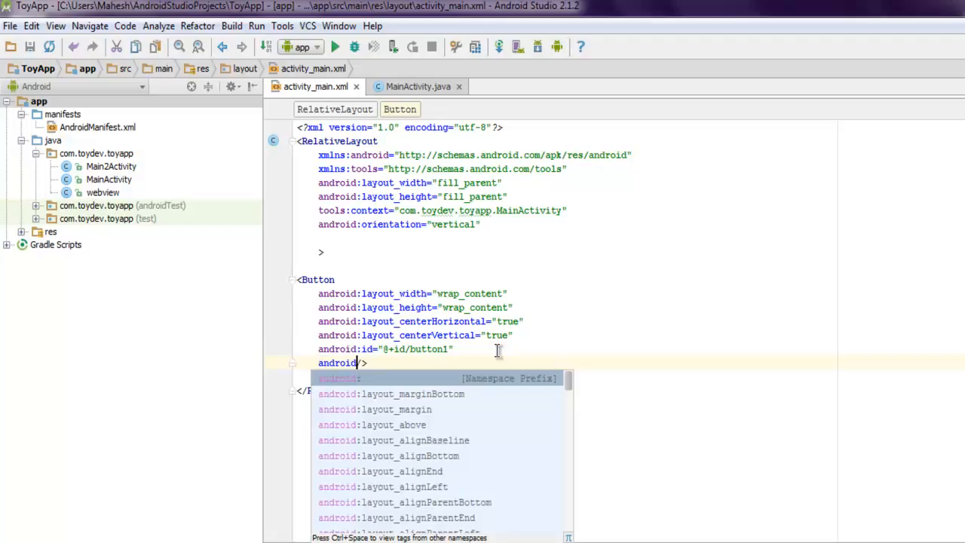
text(text=")
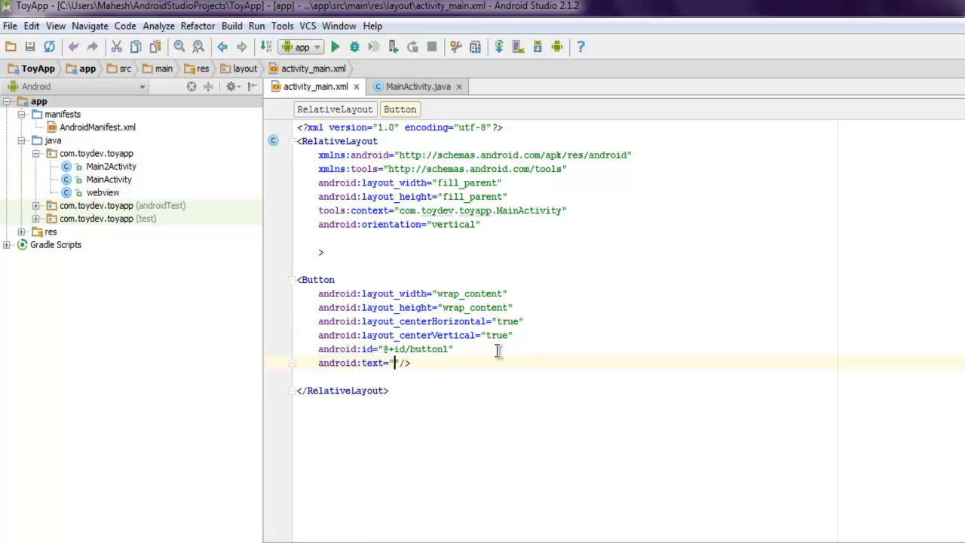
text(Ce)
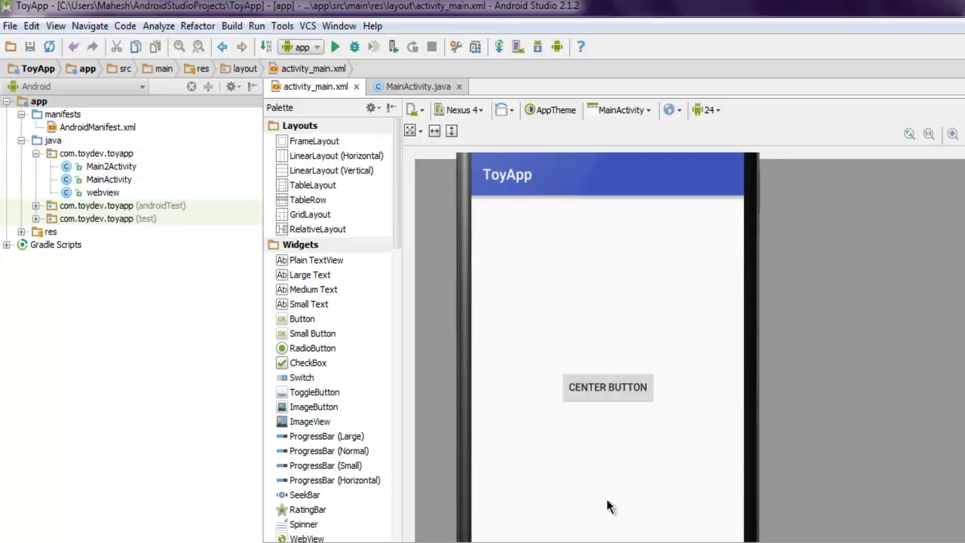
mouse_move(942, 353)
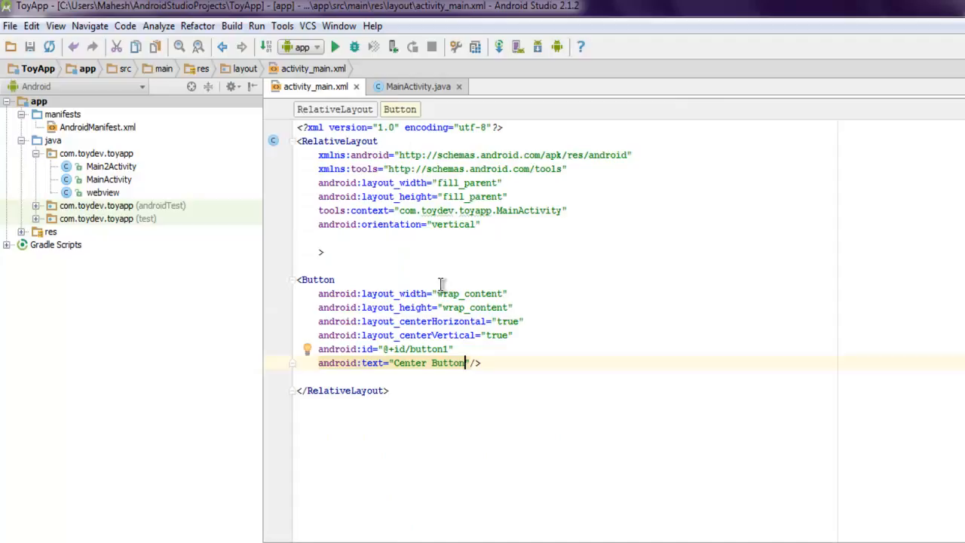
mouse_move(415, 321)
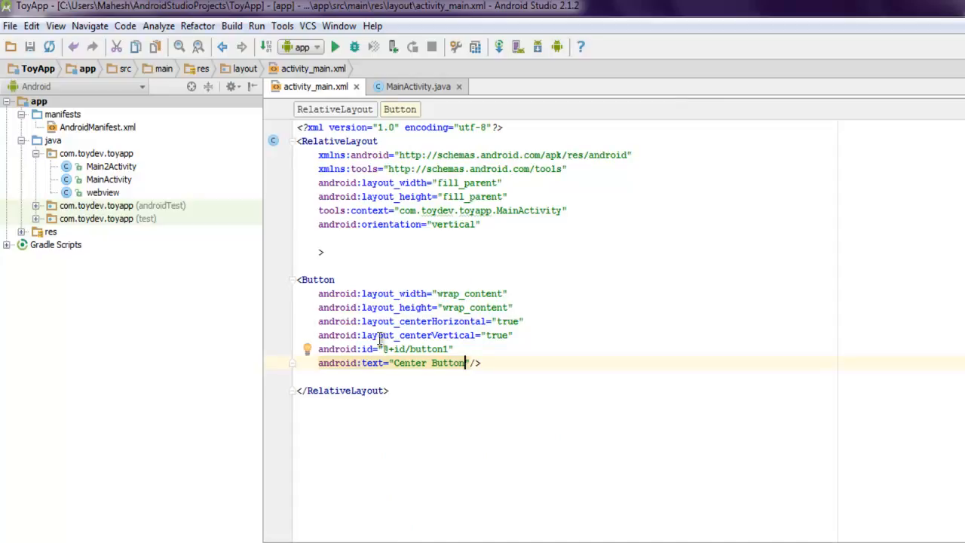
mouse_move(572, 347)
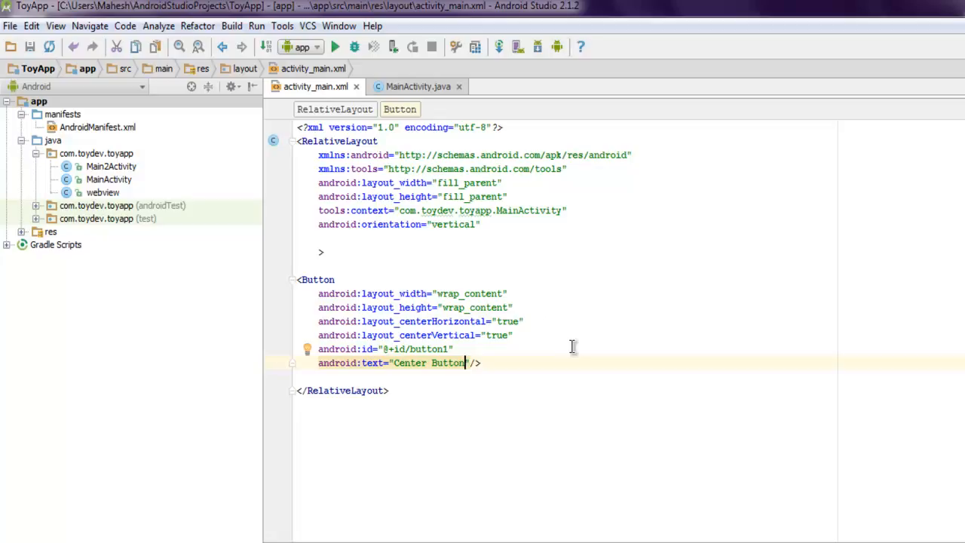
Step: Make the root LinearLayout and centre the Button with layout_gravity center_horizontal instead
double_click(326, 141)
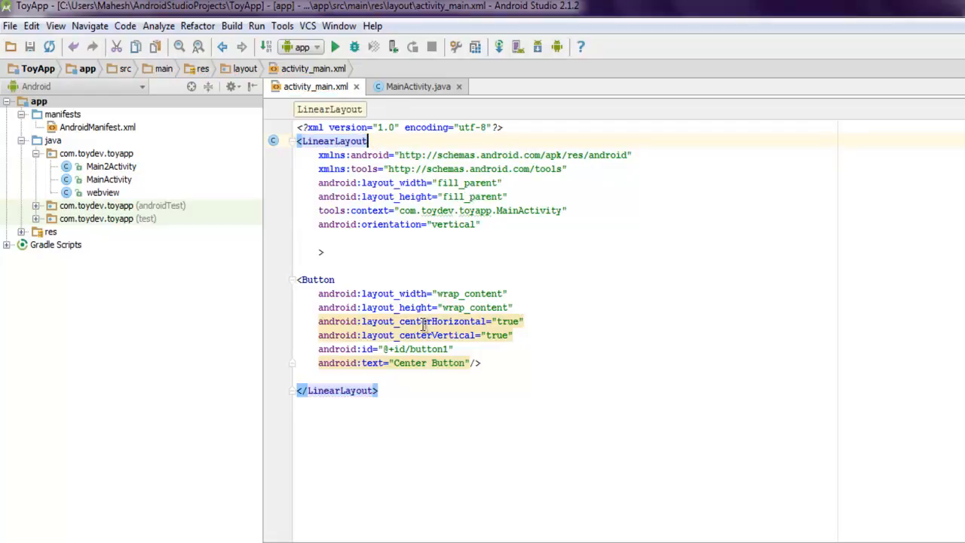
mouse_move(601, 352)
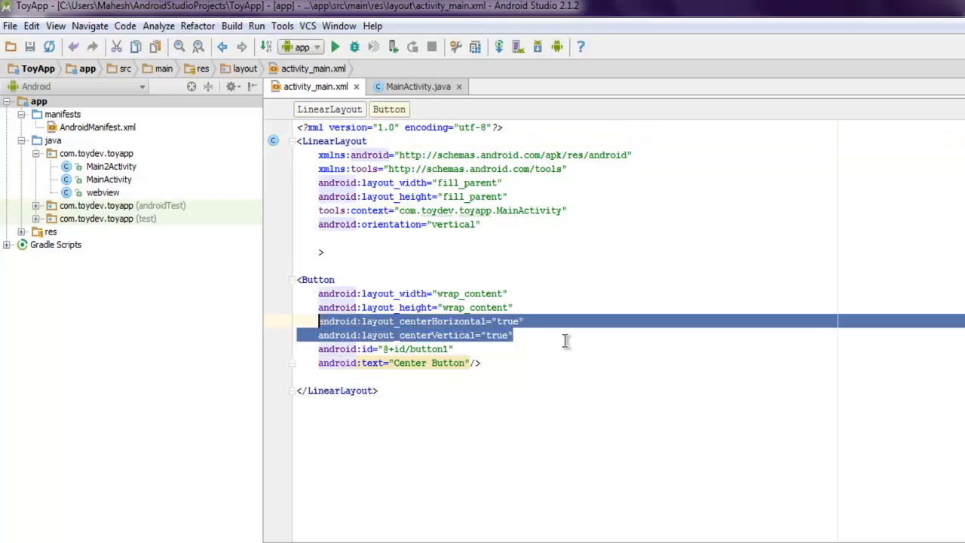
text(android:)
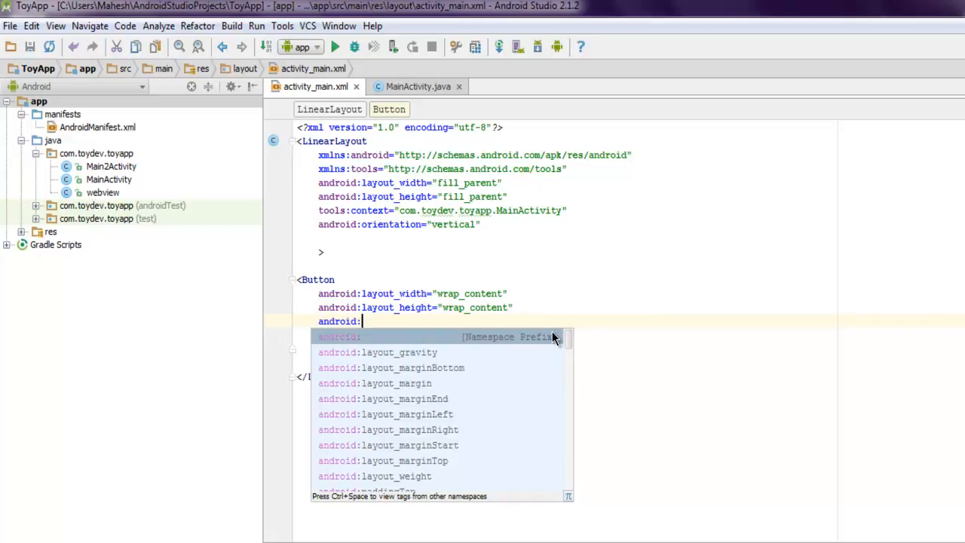
mouse_move(510, 350)
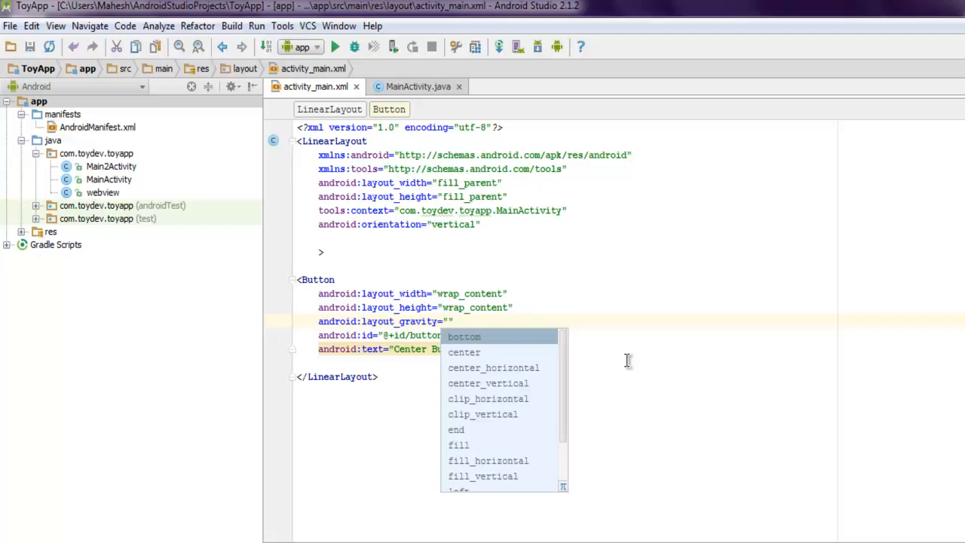
mouse_move(504, 358)
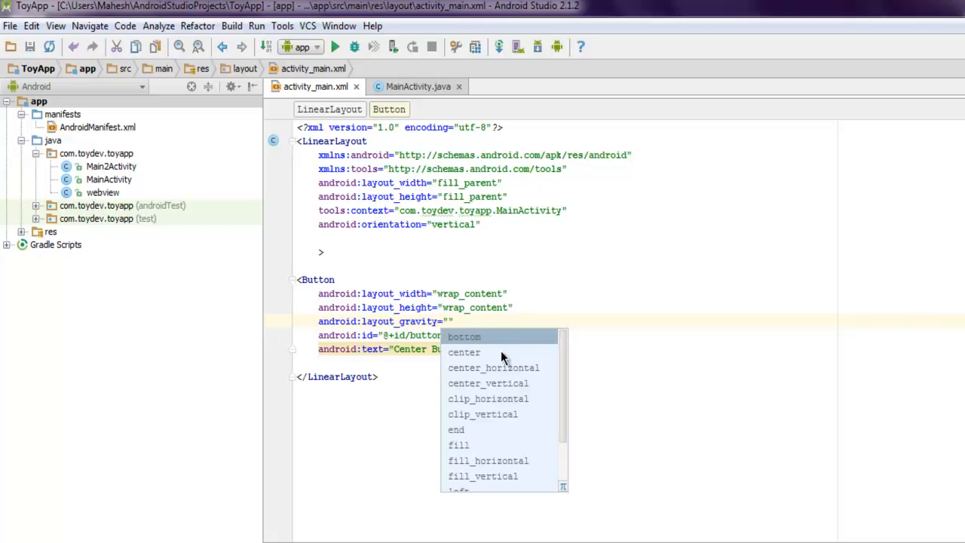
mouse_move(502, 377)
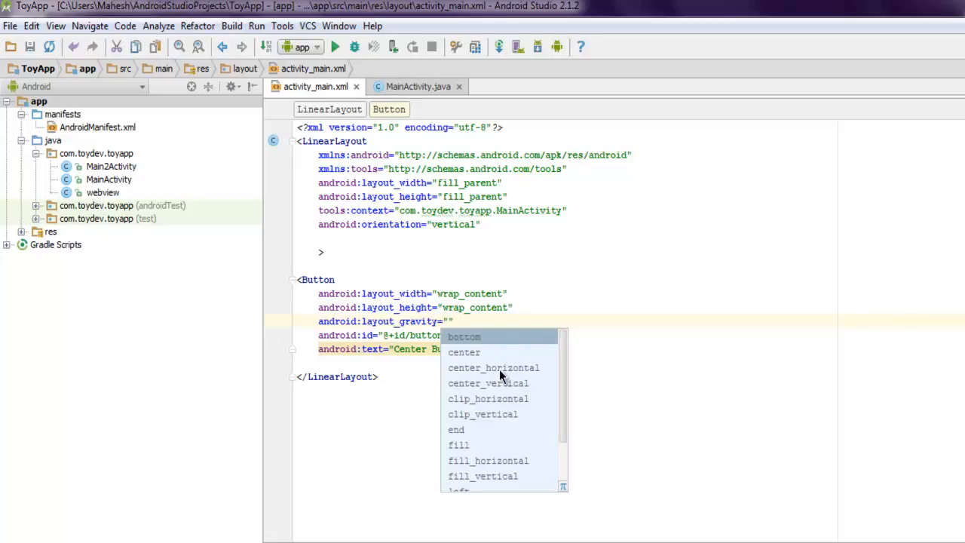
mouse_move(502, 387)
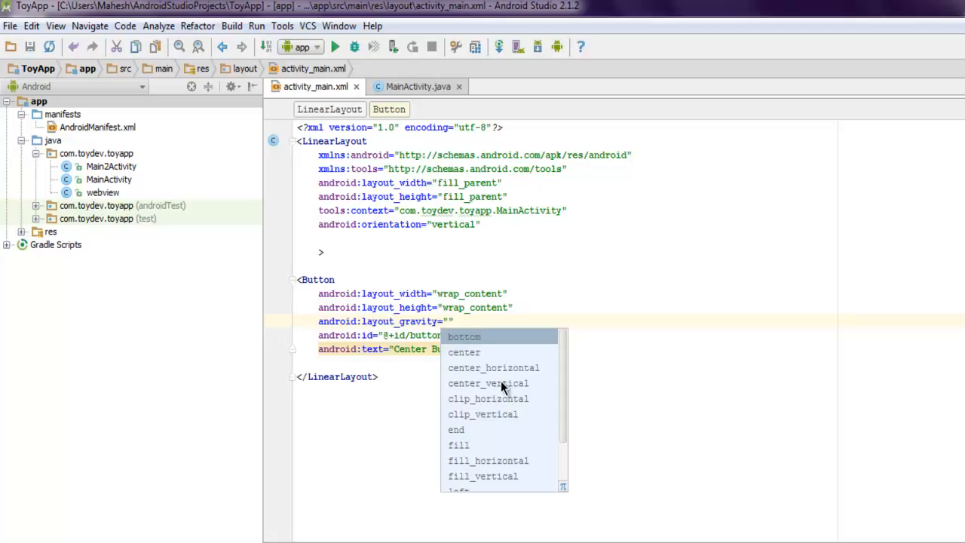
mouse_move(494, 368)
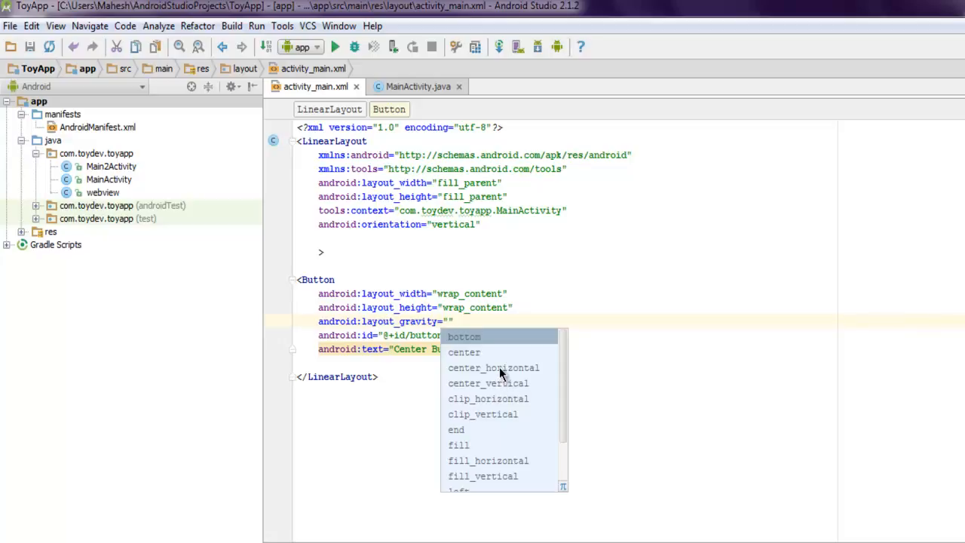
click(493, 368)
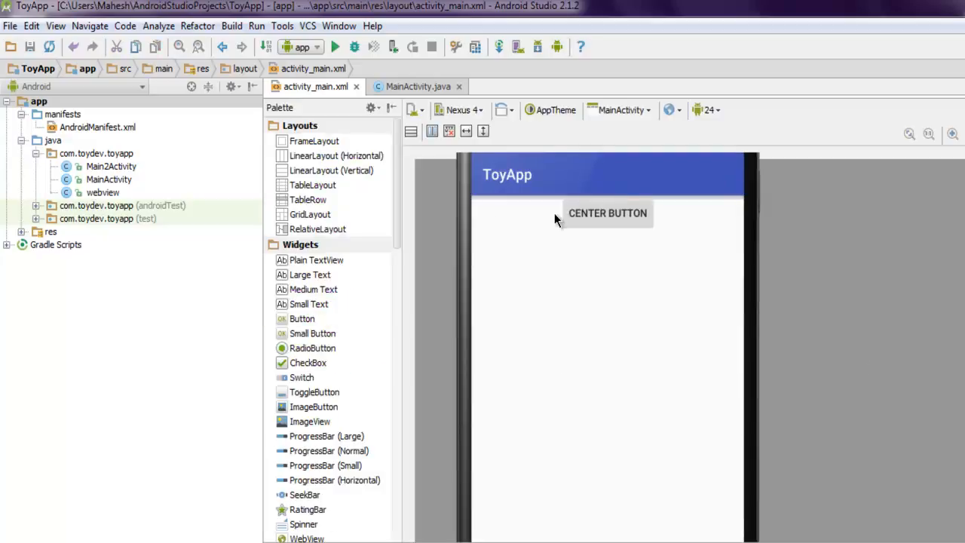
mouse_move(651, 240)
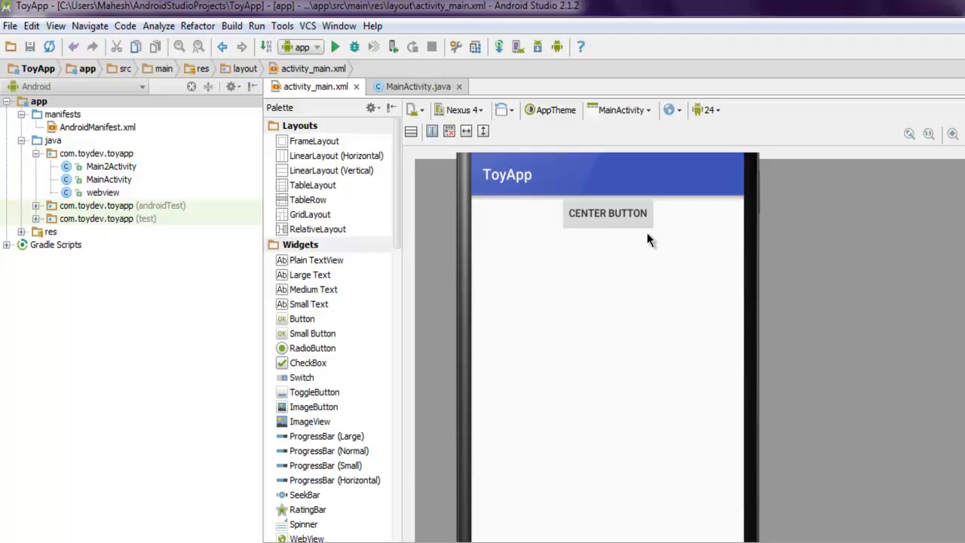
click(315, 86)
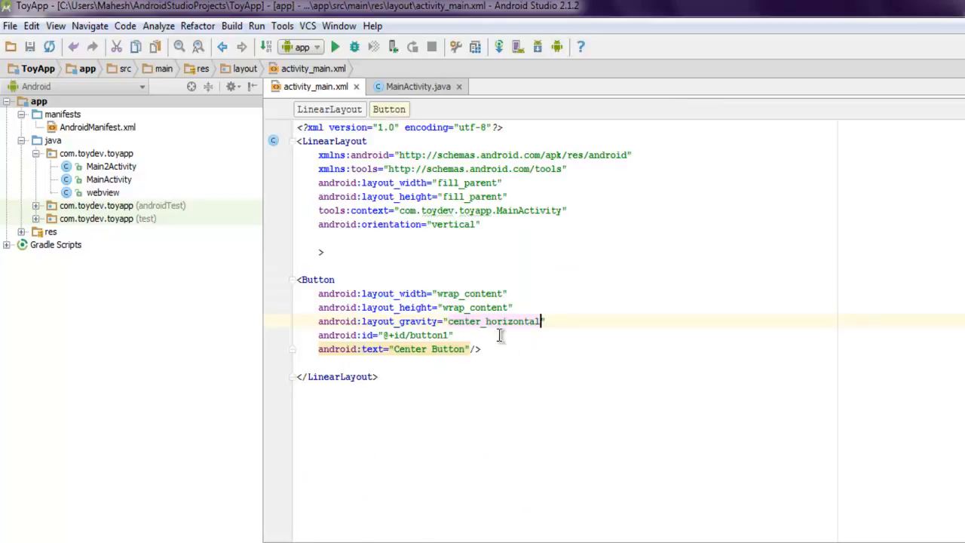
Step: Change the Button's layout_gravity to center_vertical, then to bottom
double_click(513, 322)
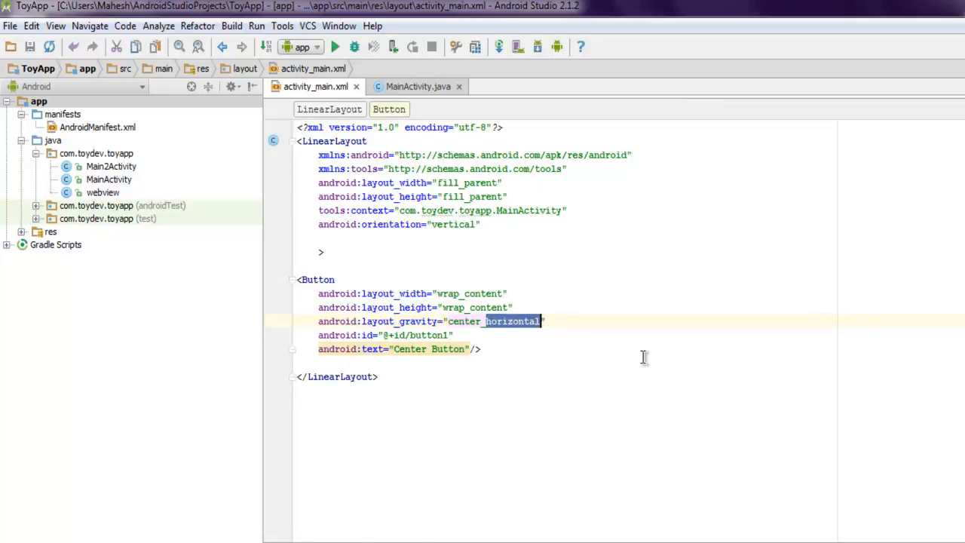
text(center_veri)
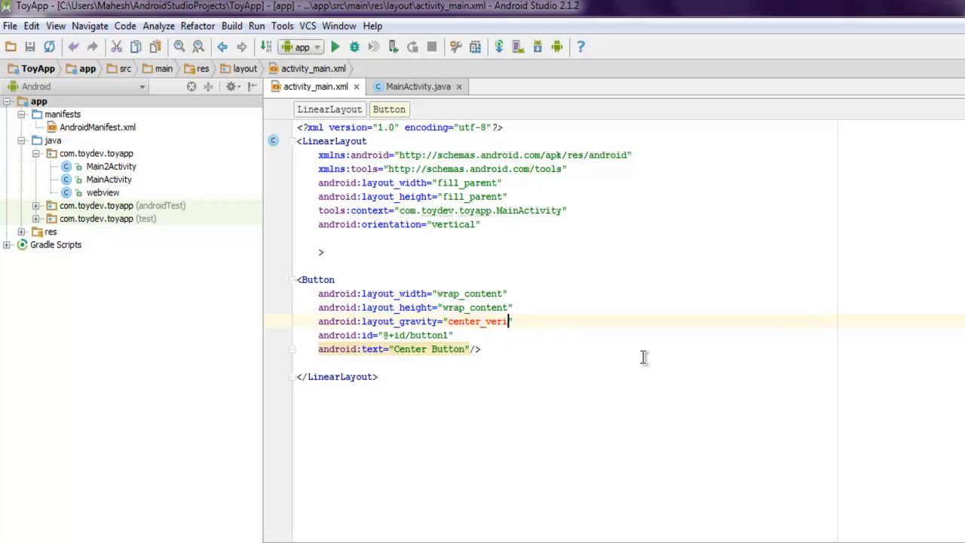
text(tical)
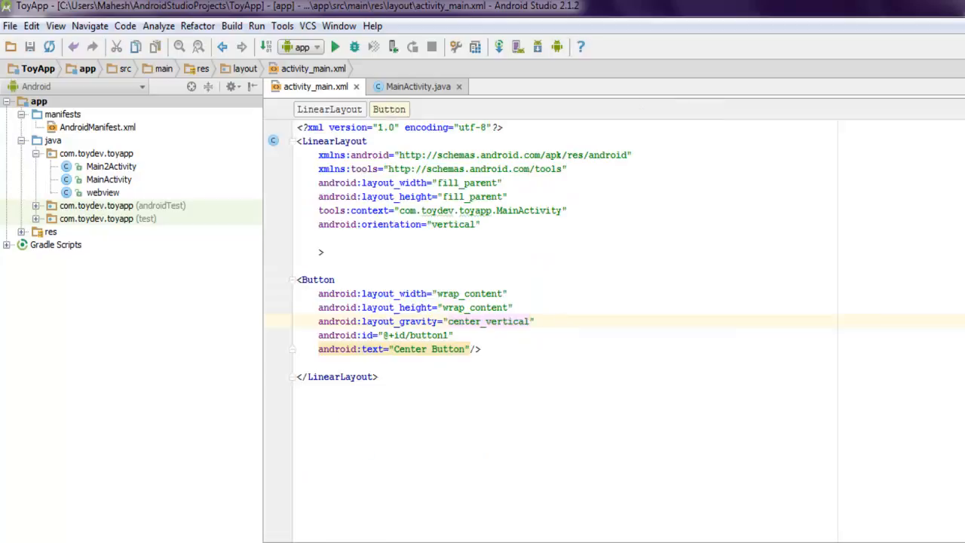
text(bottom)
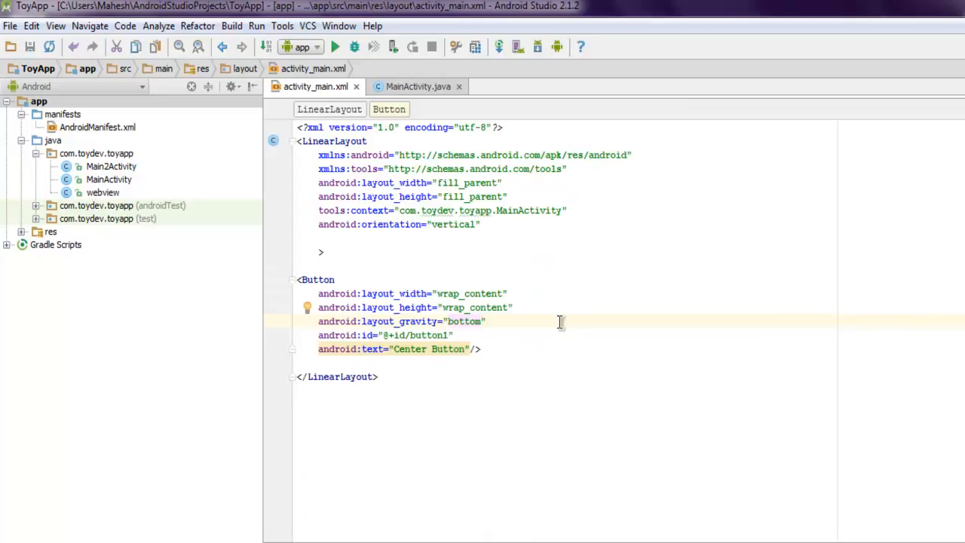
mouse_move(575, 312)
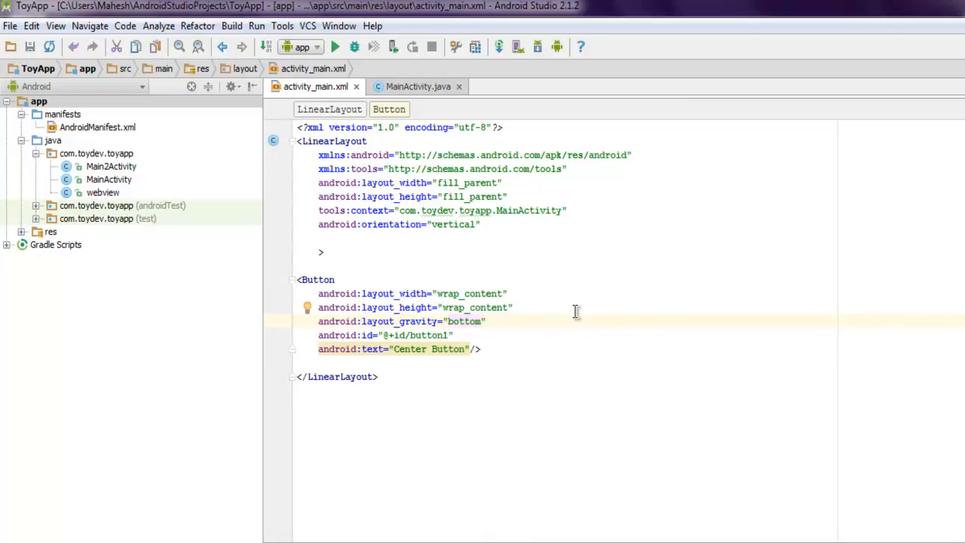
mouse_move(517, 313)
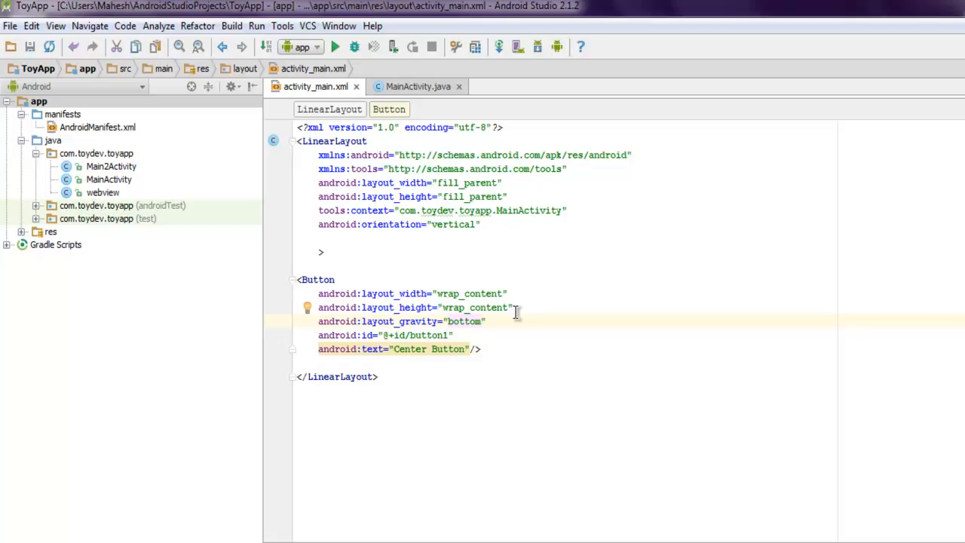